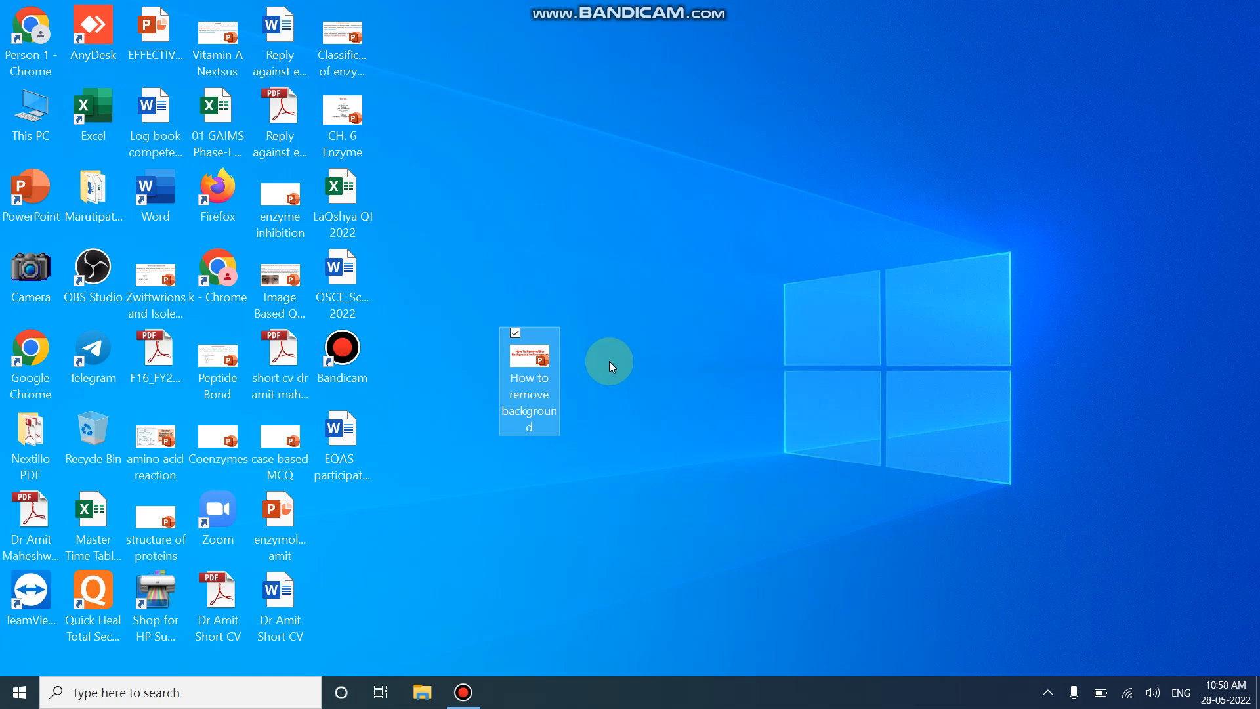
pyautogui.moveTo(700, 265)
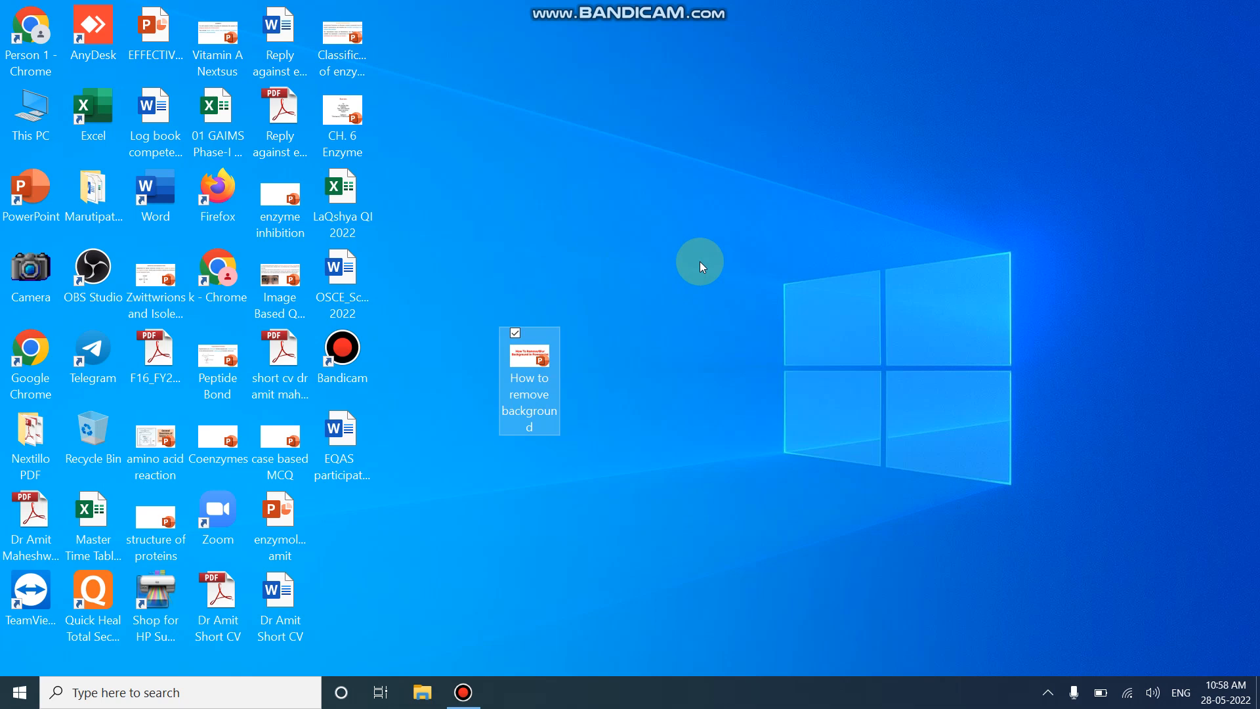
pyautogui.moveTo(675, 328)
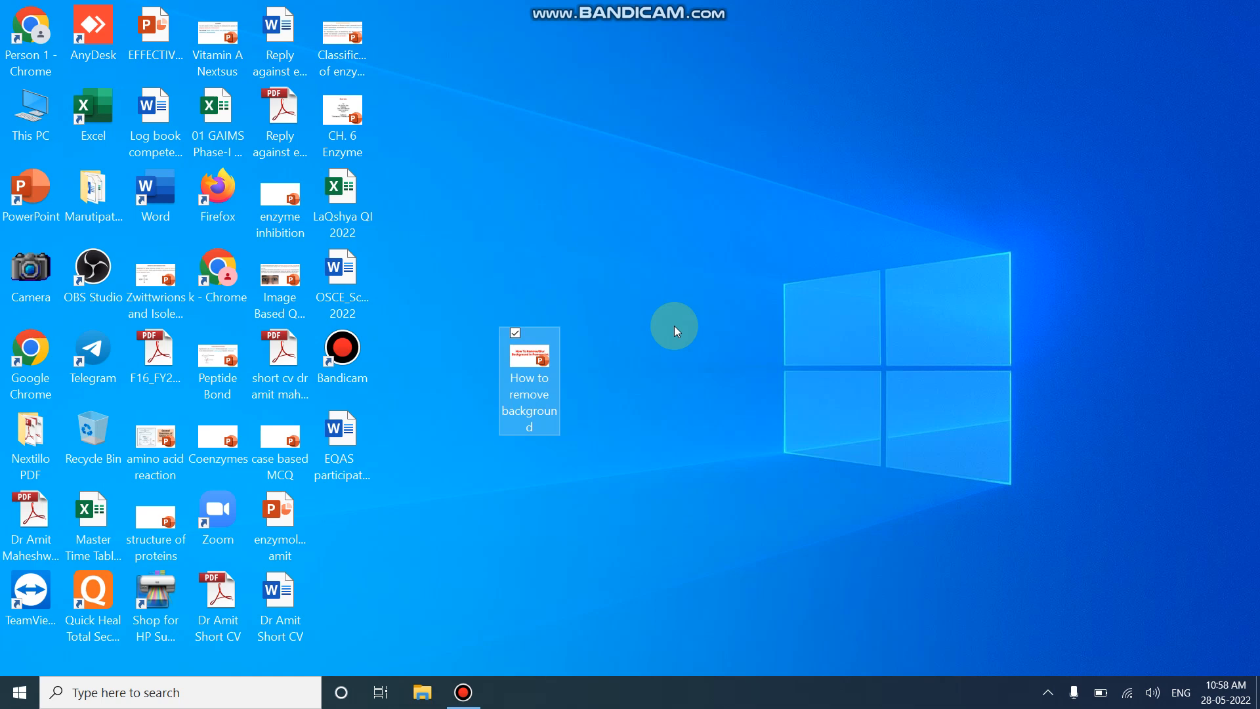
pyautogui.moveTo(530, 394)
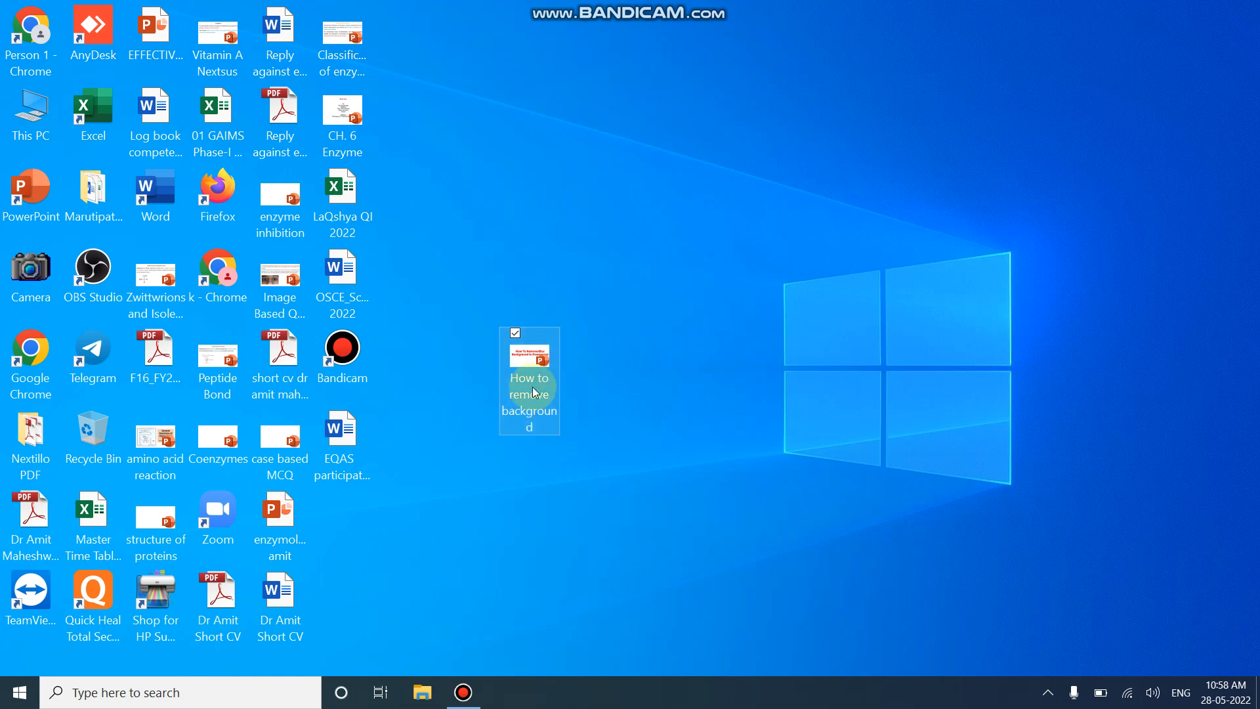
pyautogui.moveTo(533, 391)
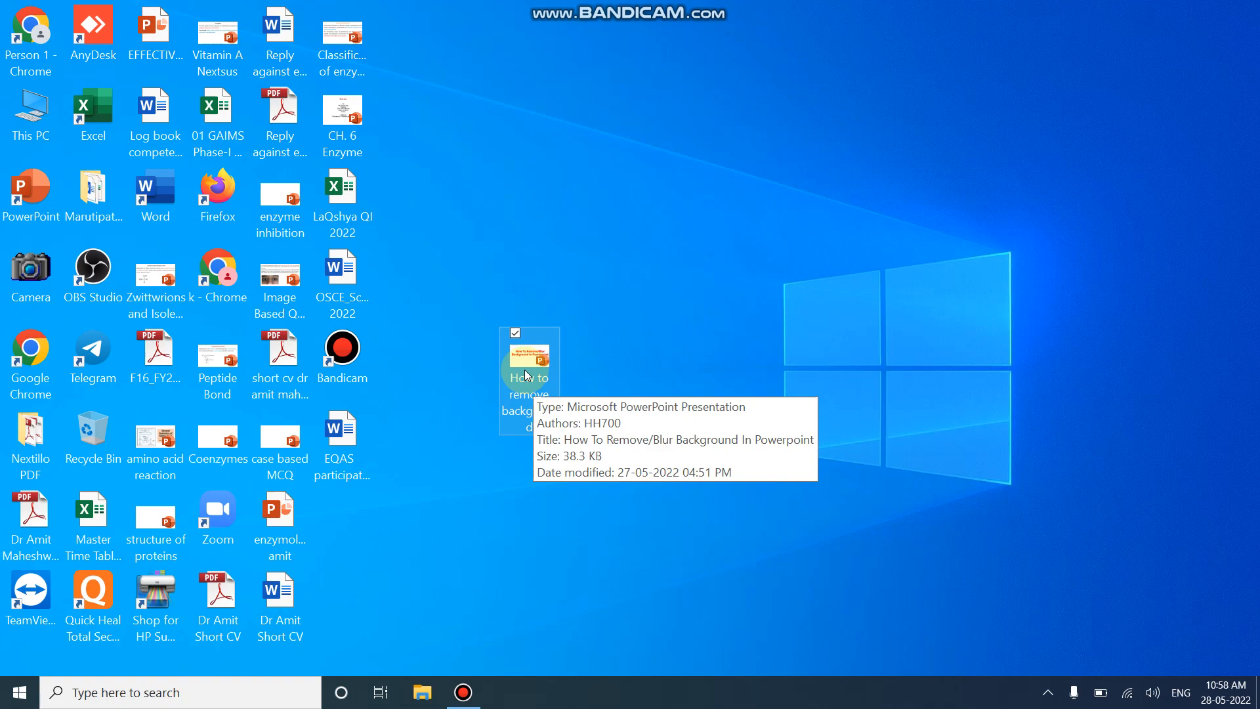
# Open the 'How To Remove/Blur Background In PowerPoint' presentation from the desktop
pyautogui.doubleClick(529, 359)
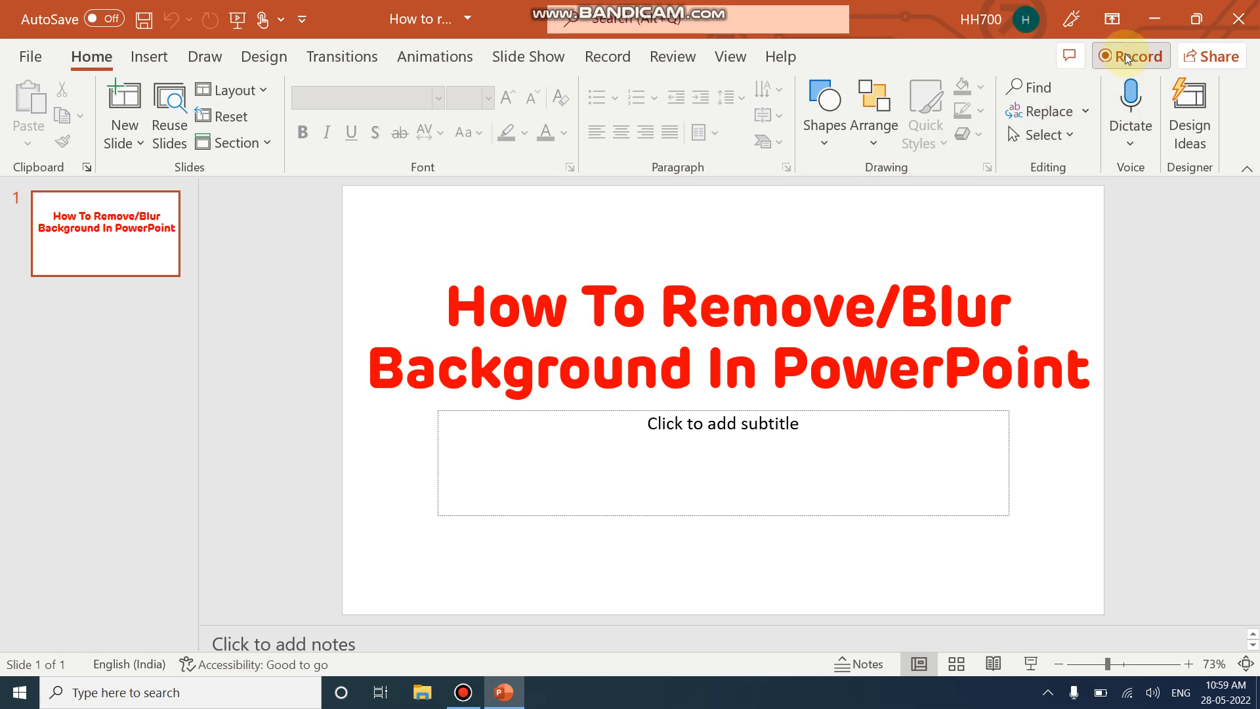
pyautogui.moveTo(1134, 57)
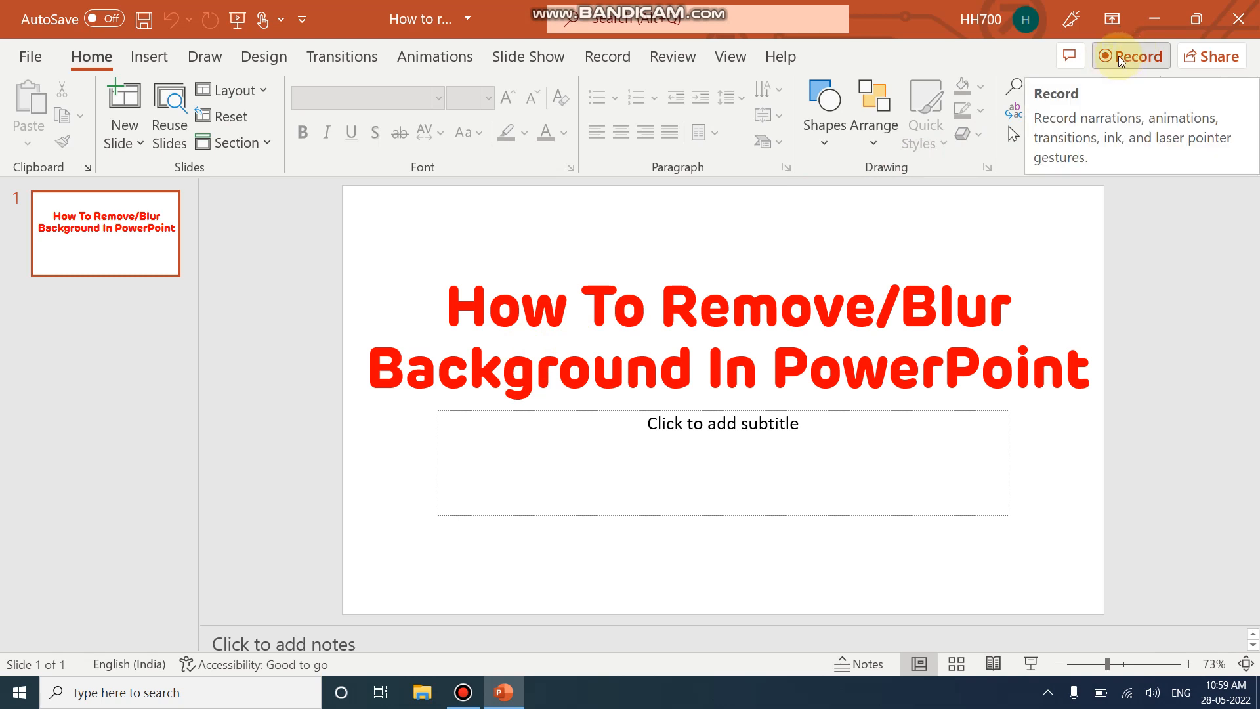
pyautogui.moveTo(1125, 61)
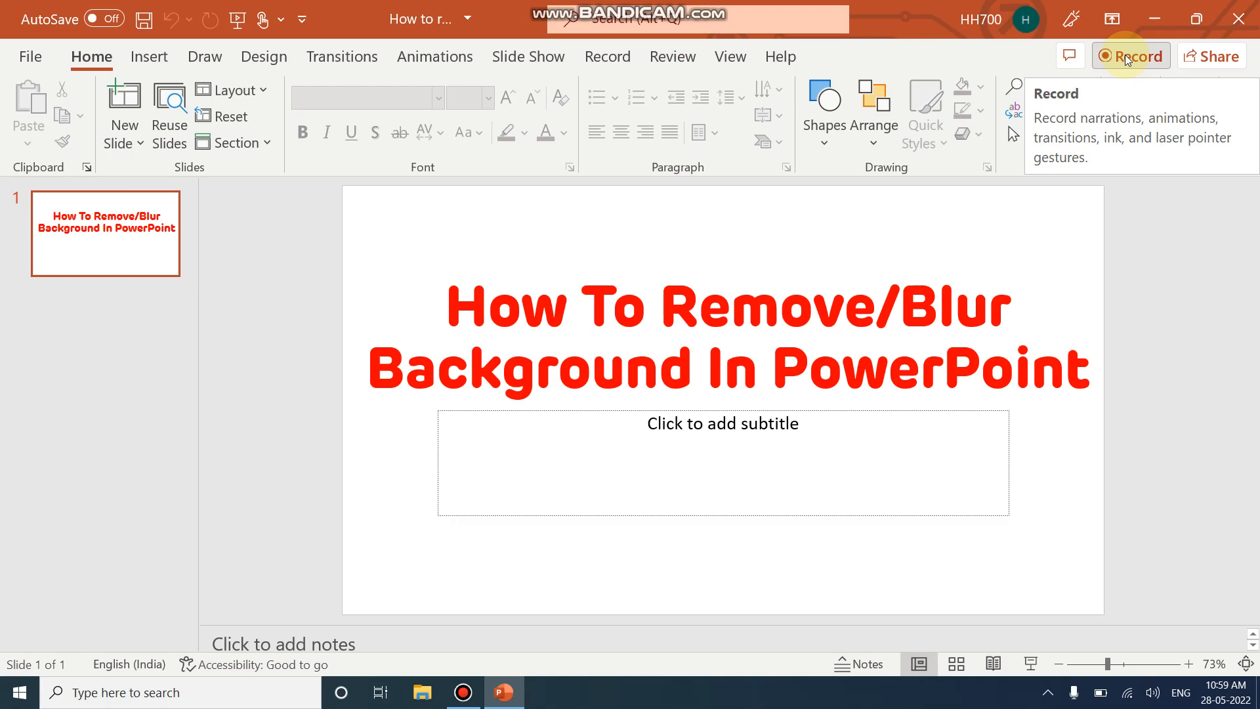
# Start the Record studio and try the Teleprompter layout, then settle on Slide View
pyautogui.click(1131, 56)
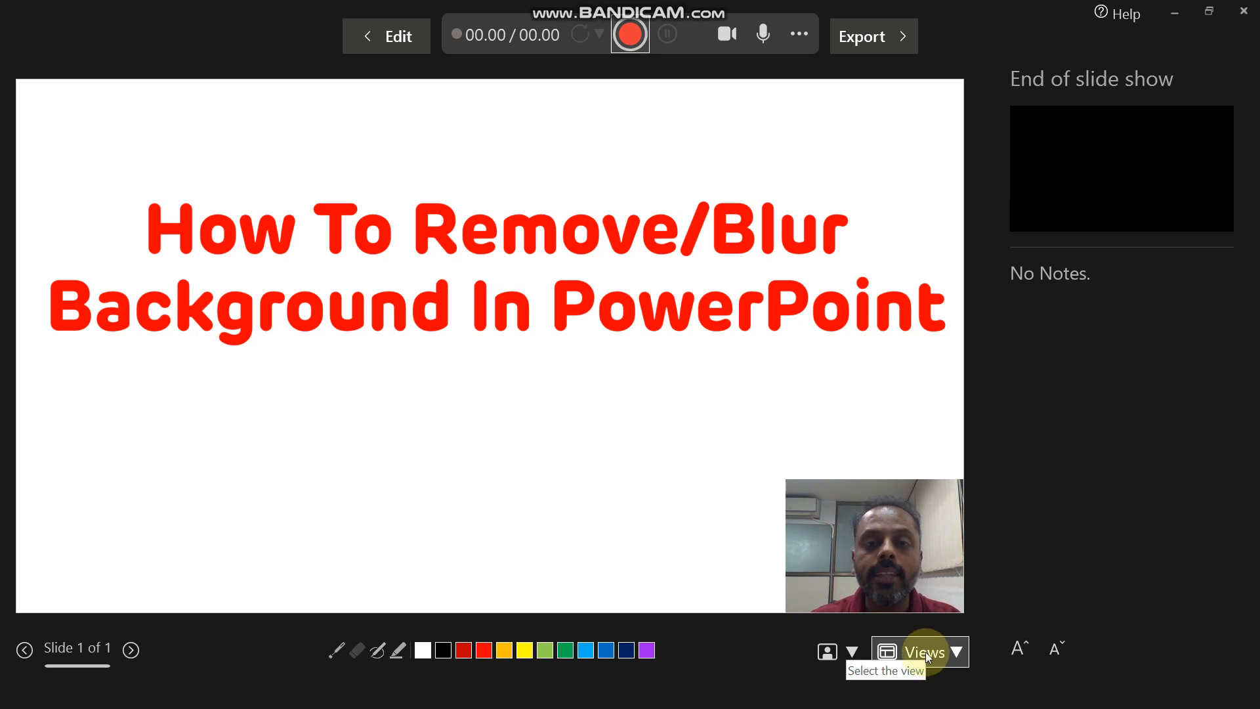
pyautogui.click(919, 653)
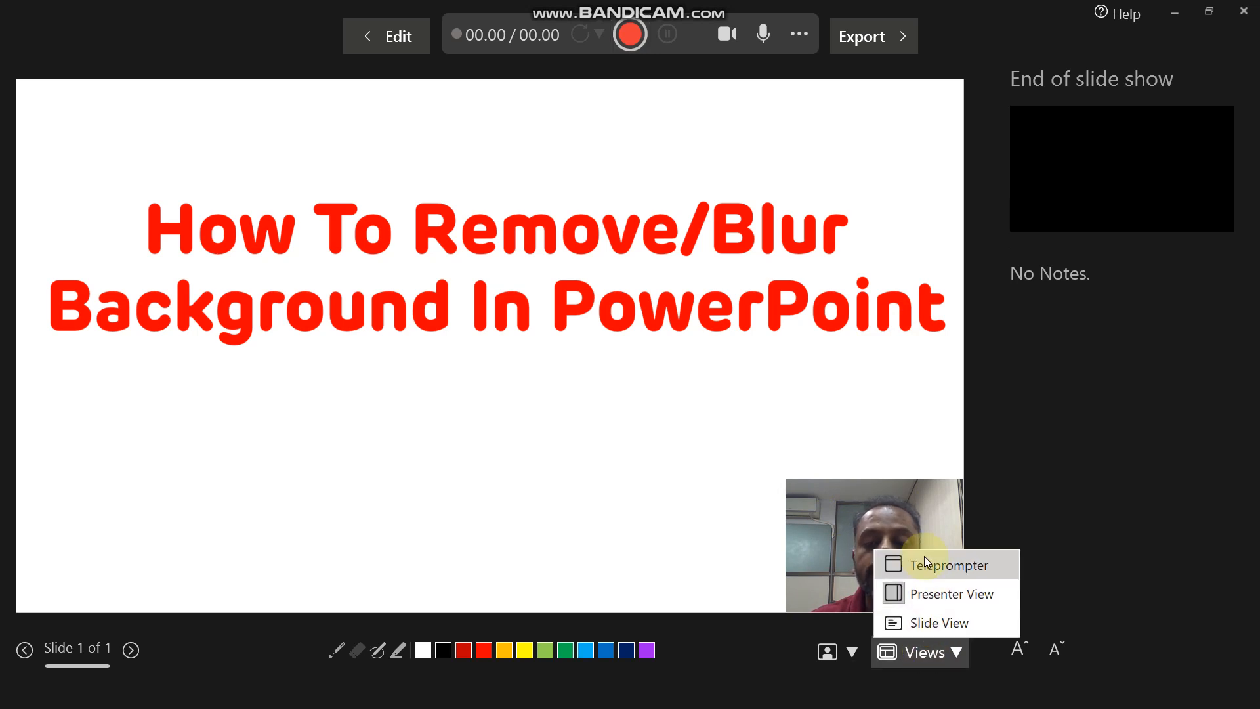
pyautogui.moveTo(940, 594)
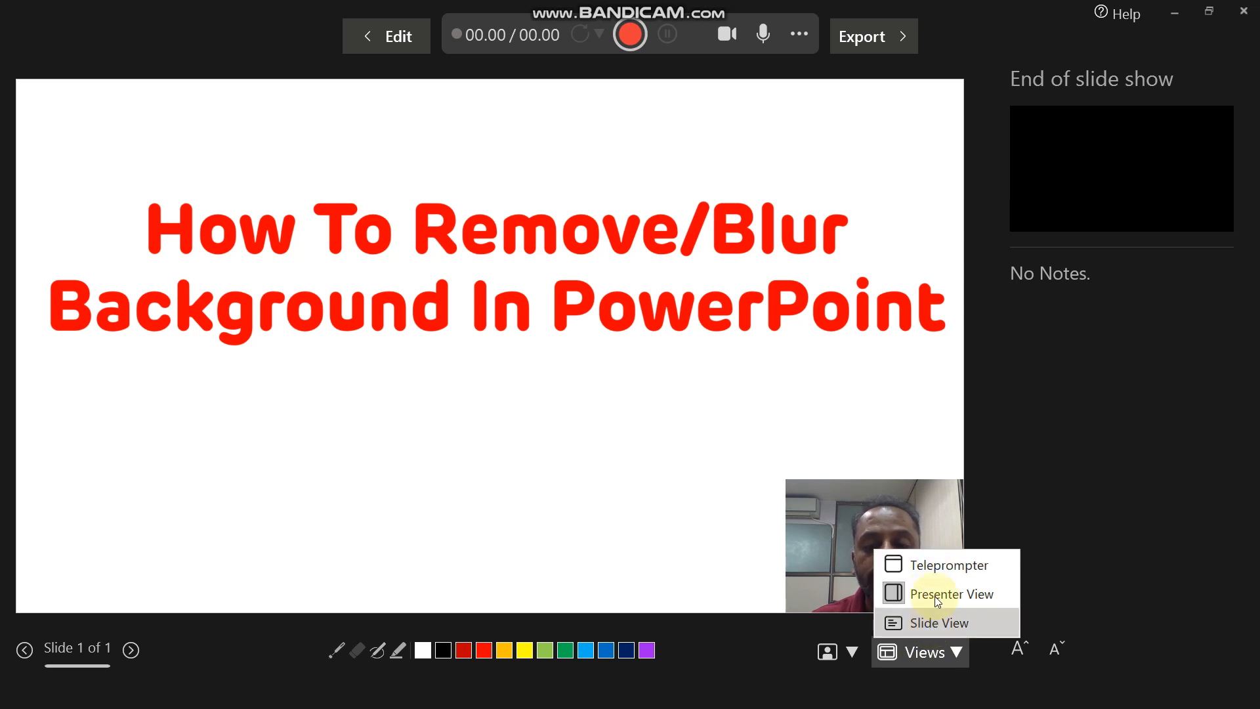
pyautogui.click(948, 594)
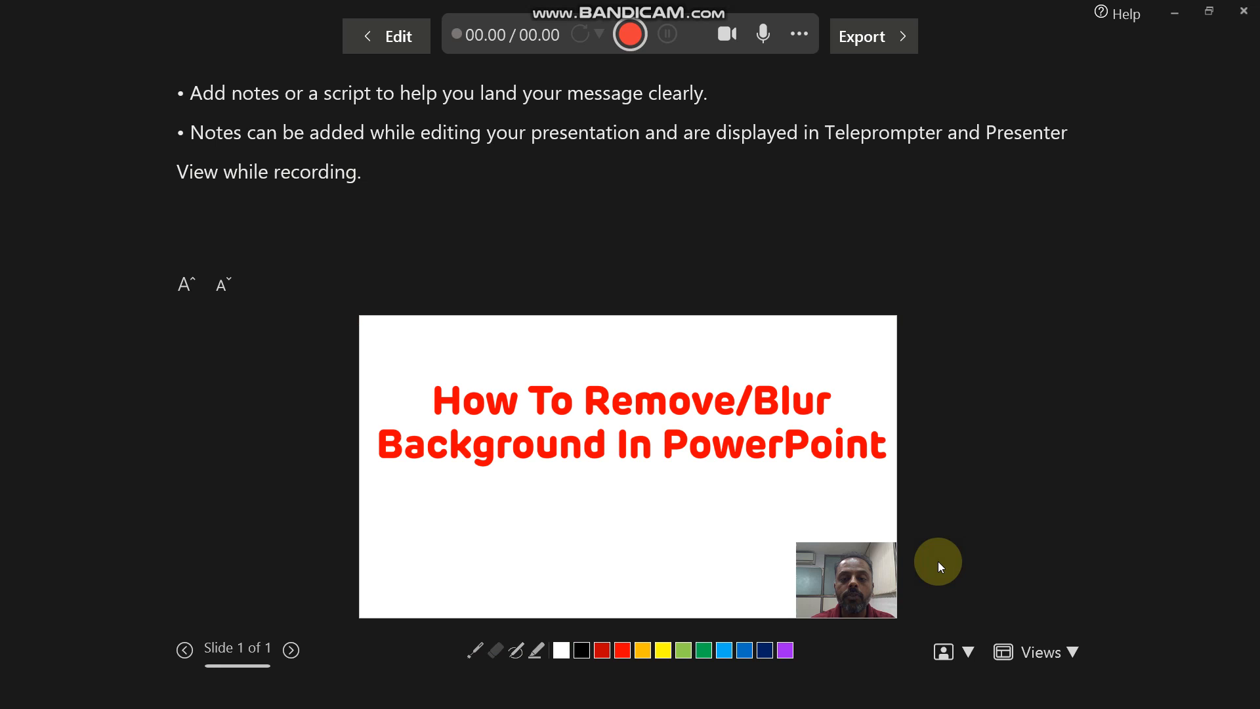
pyautogui.moveTo(994, 614)
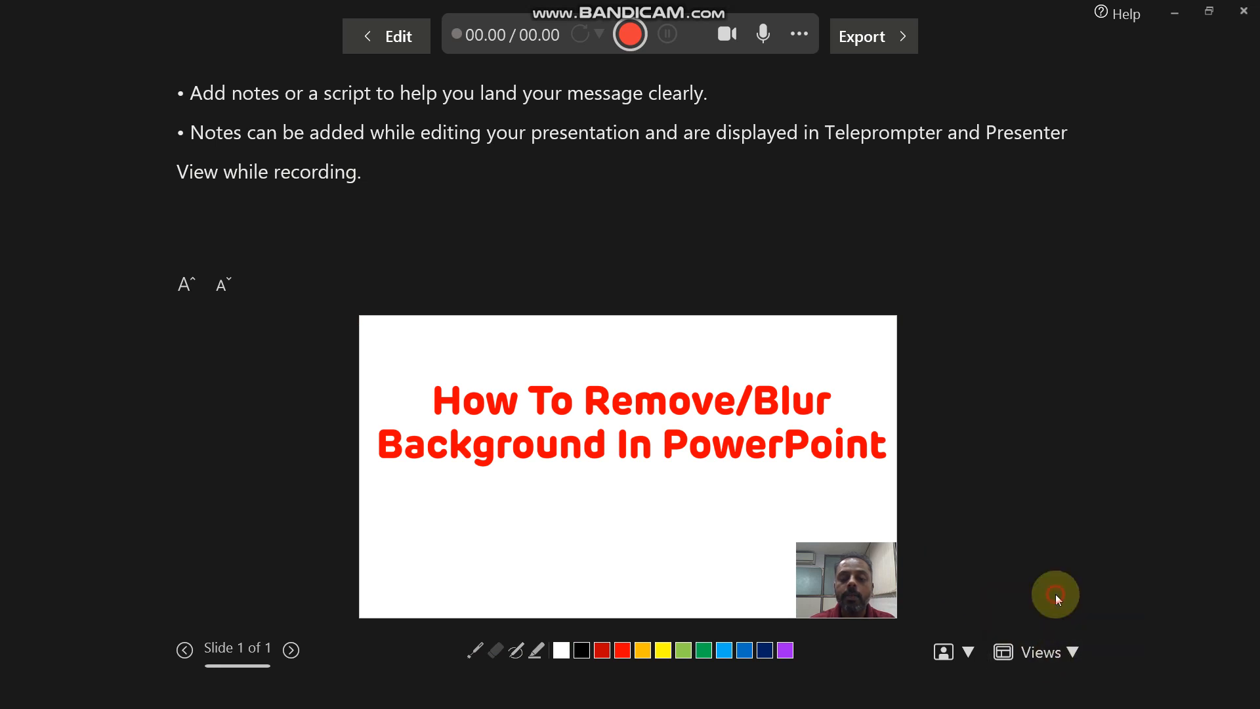
pyautogui.click(1056, 595)
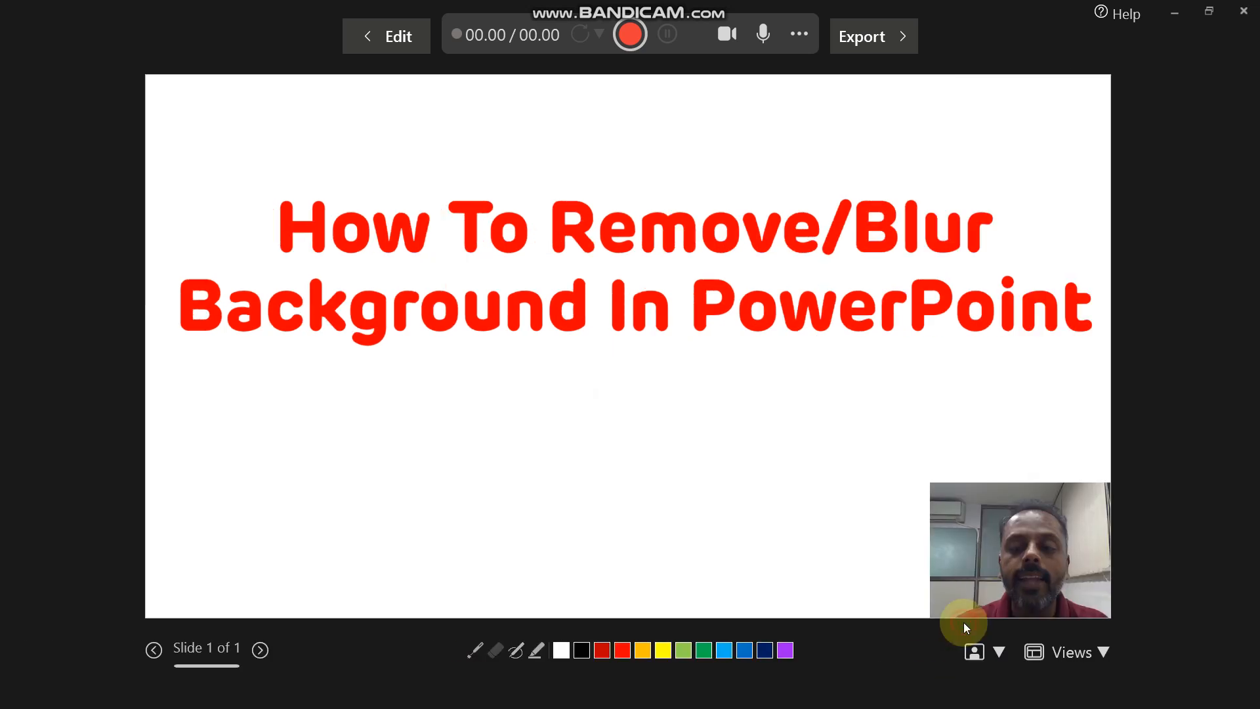
pyautogui.moveTo(1137, 360)
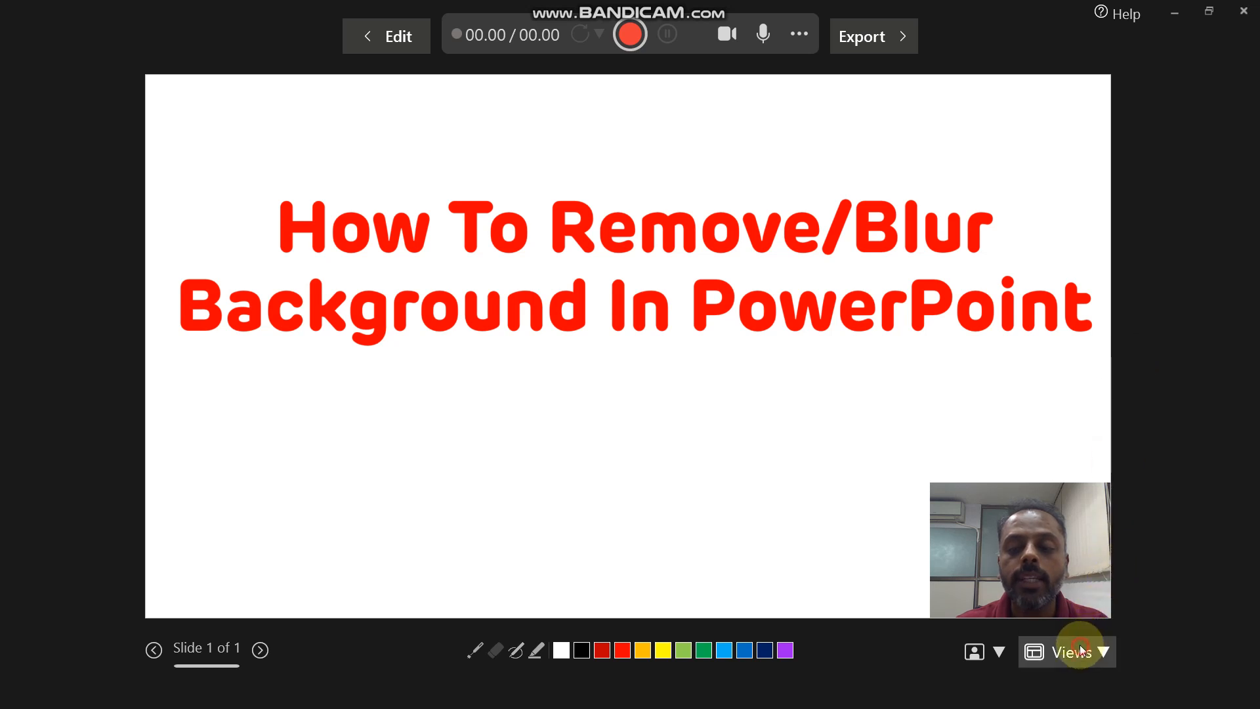
# Switch to Presenter View and set the webcam camera mode to Blur Background
pyautogui.click(1074, 651)
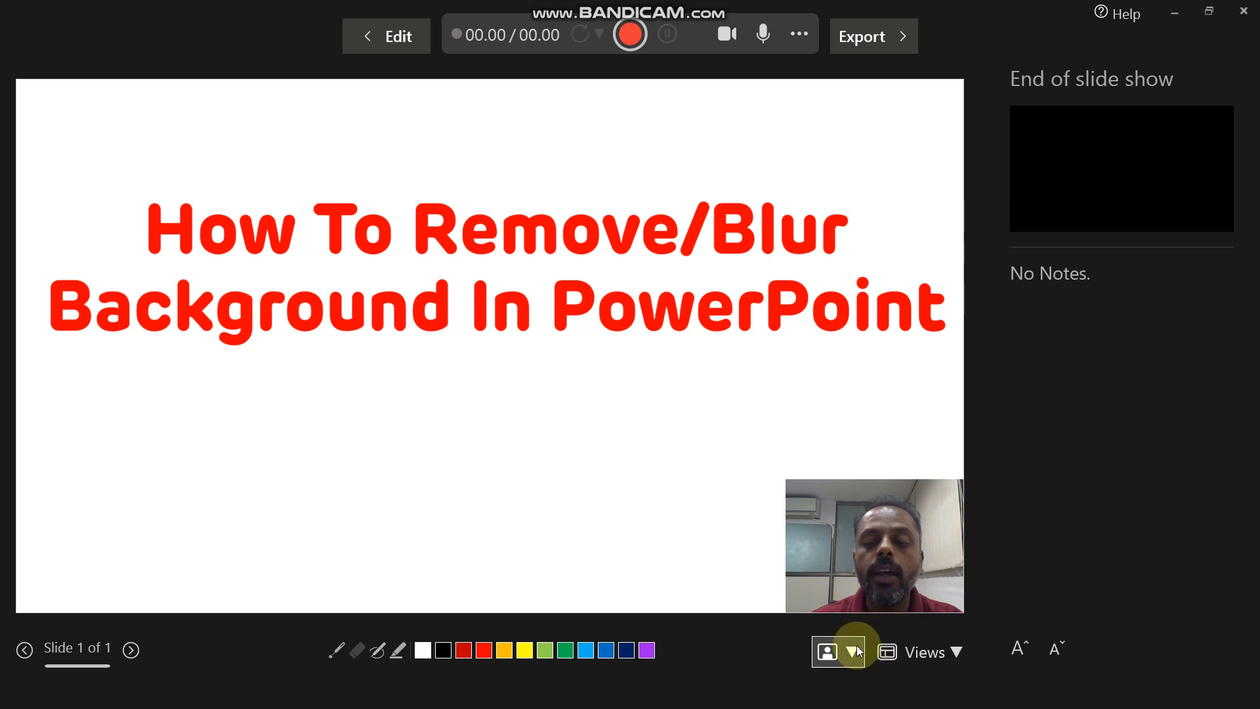
pyautogui.moveTo(856, 652)
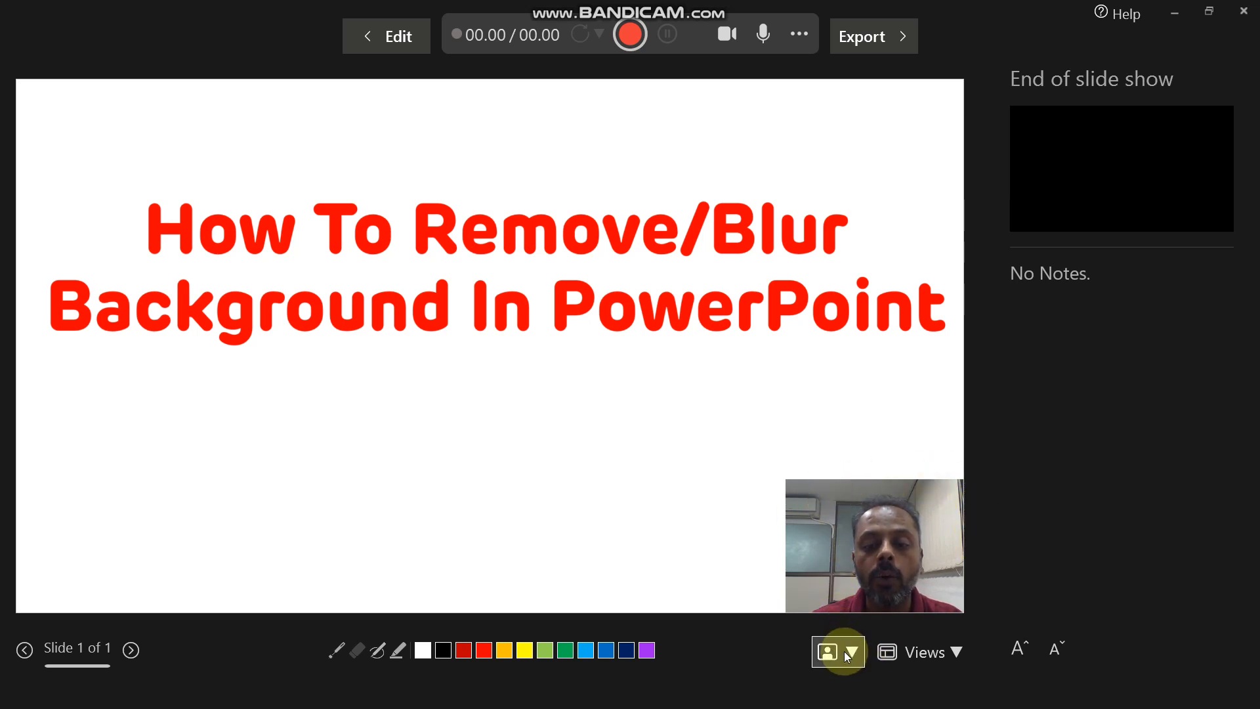
pyautogui.moveTo(828, 651)
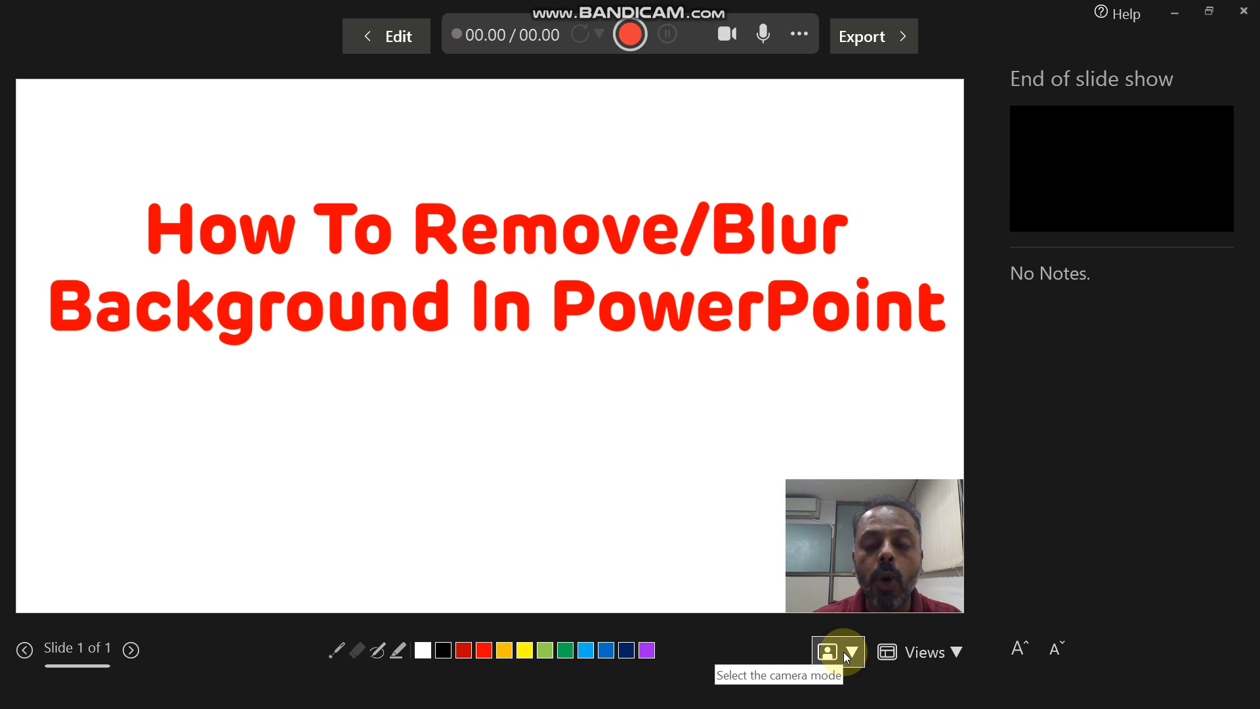
pyautogui.click(851, 653)
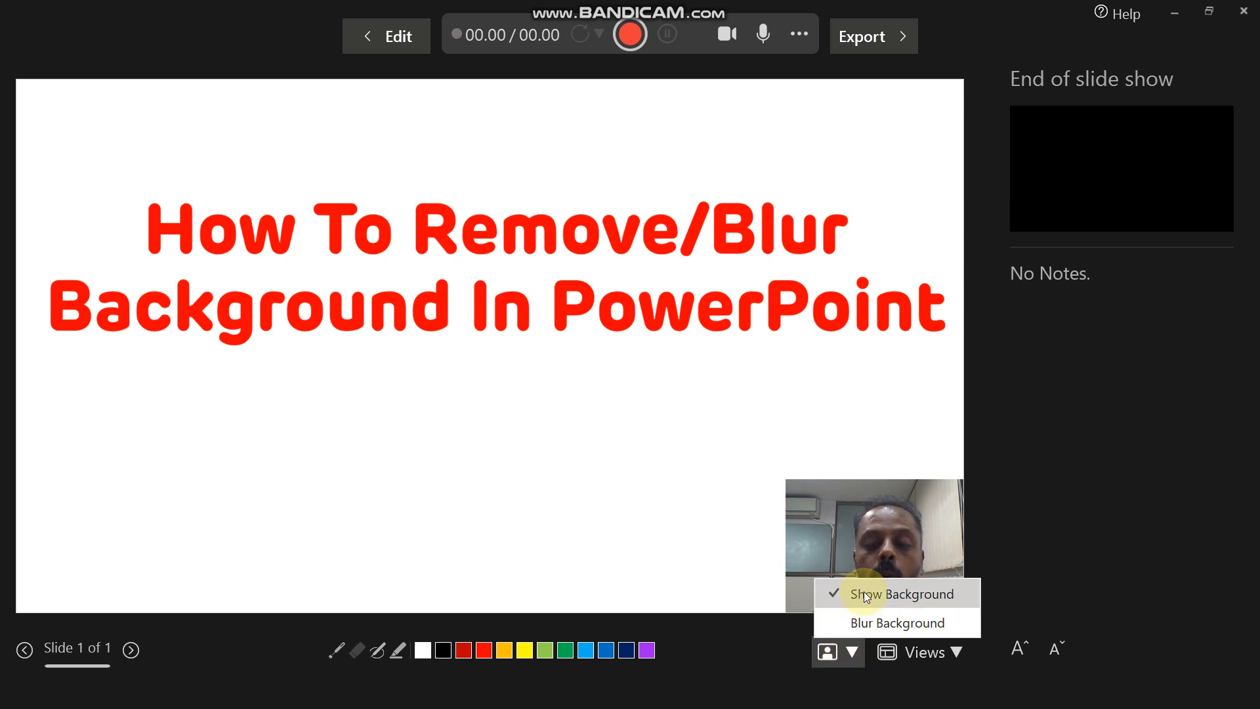
pyautogui.moveTo(897, 622)
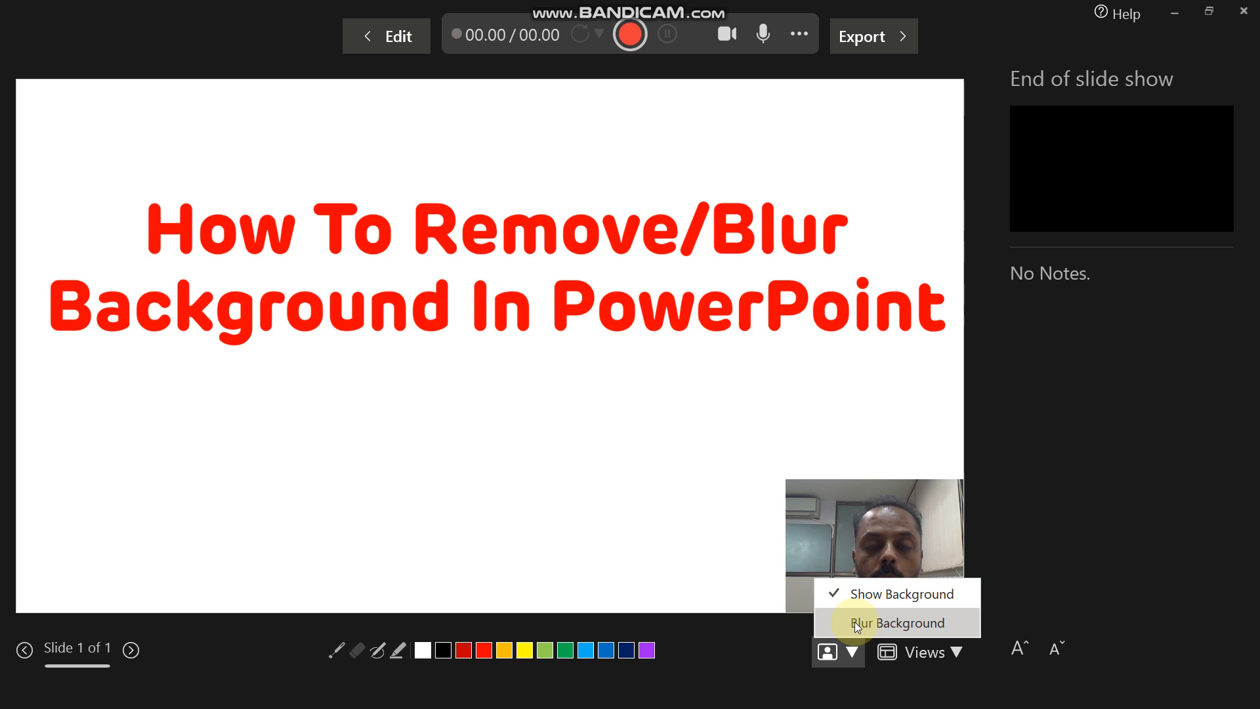
pyautogui.click(898, 622)
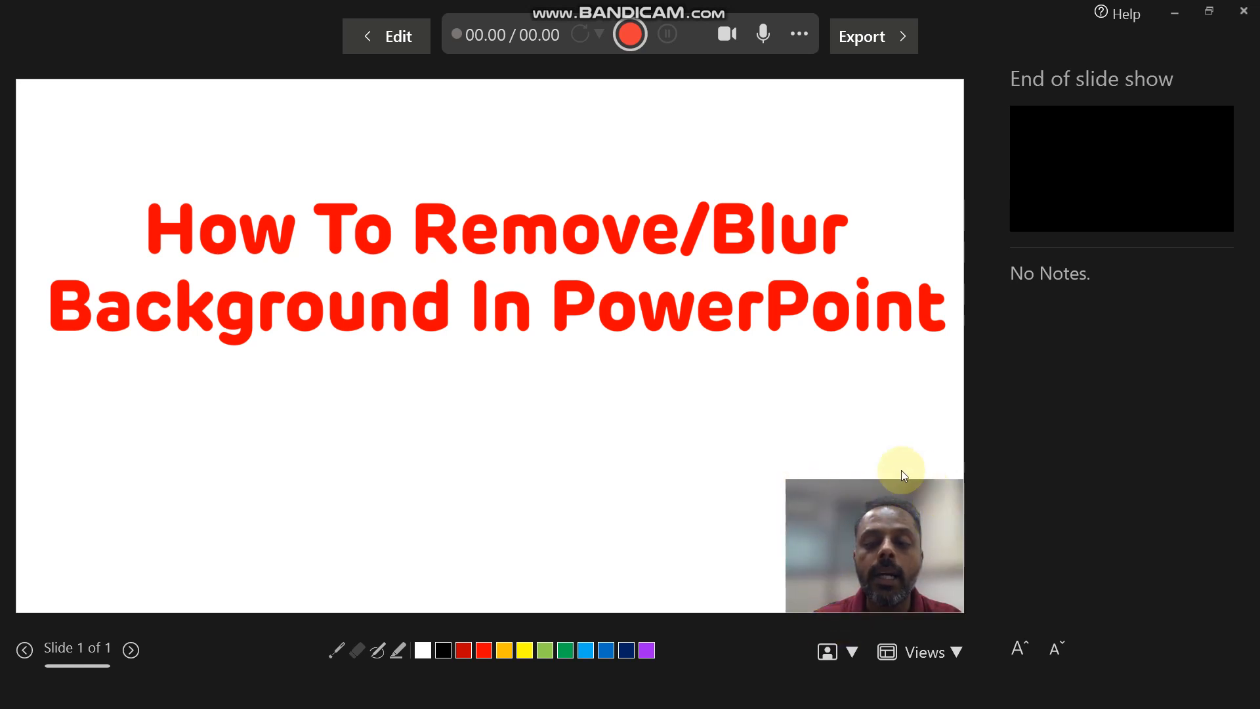
pyautogui.moveTo(811, 569)
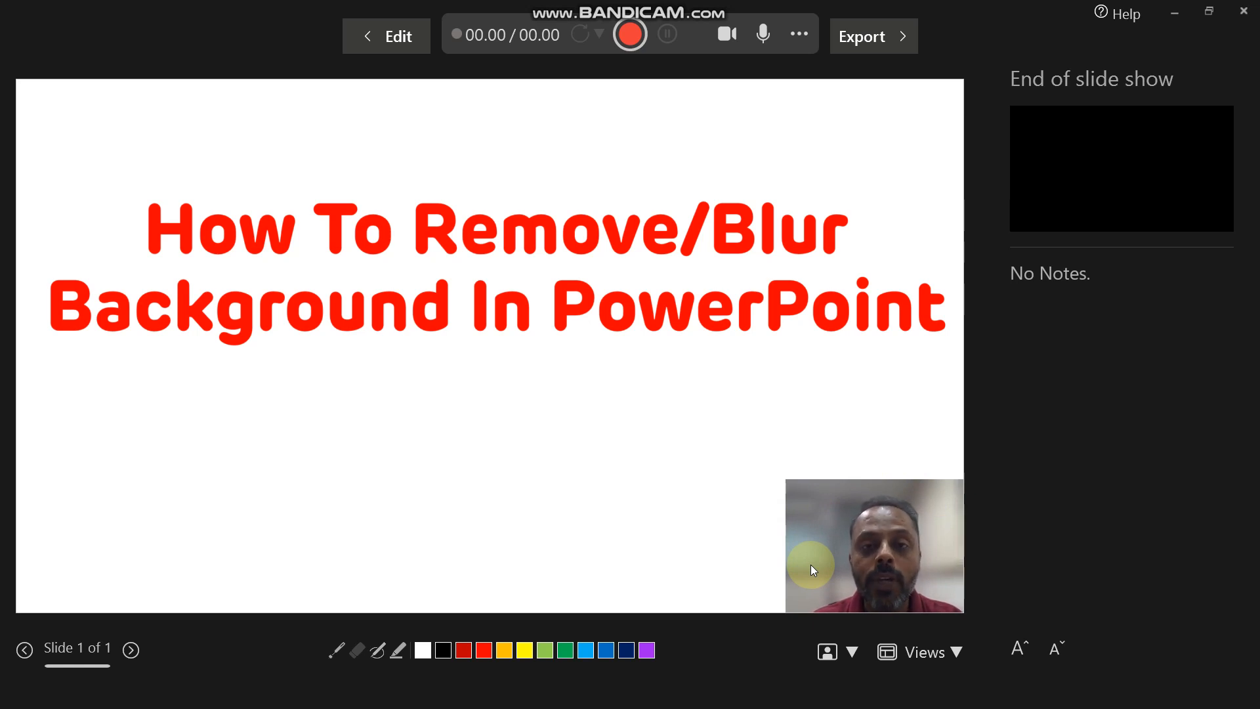
pyautogui.moveTo(820, 523)
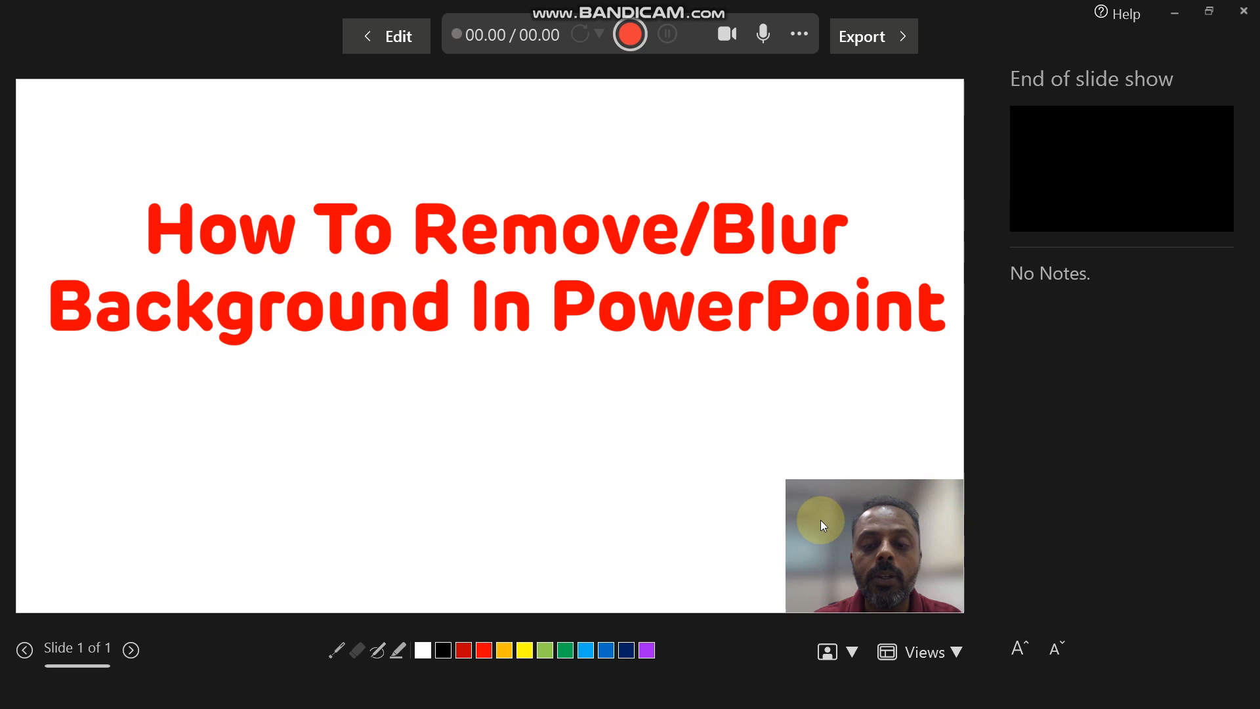